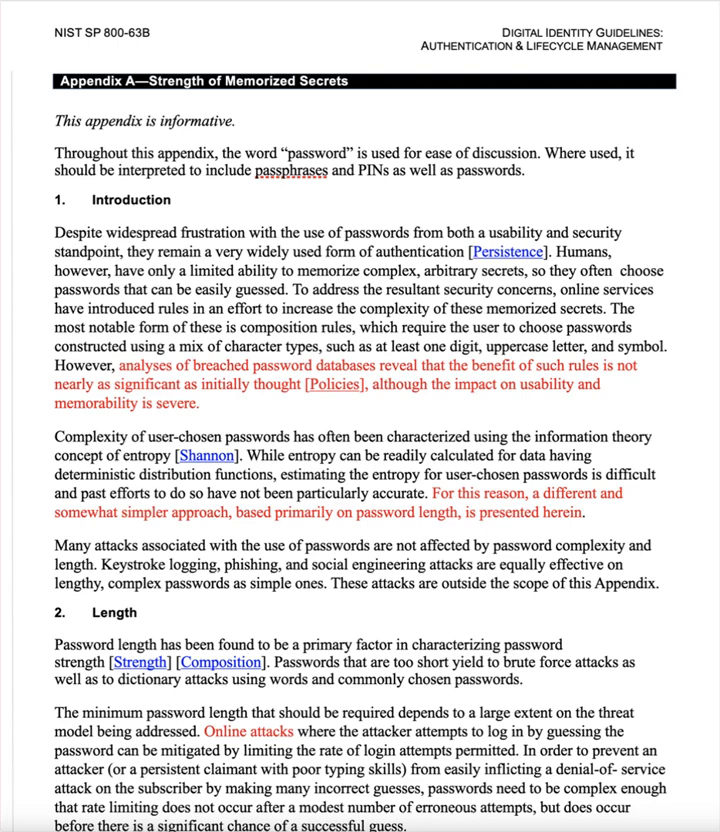
mouse_move(487, 215)
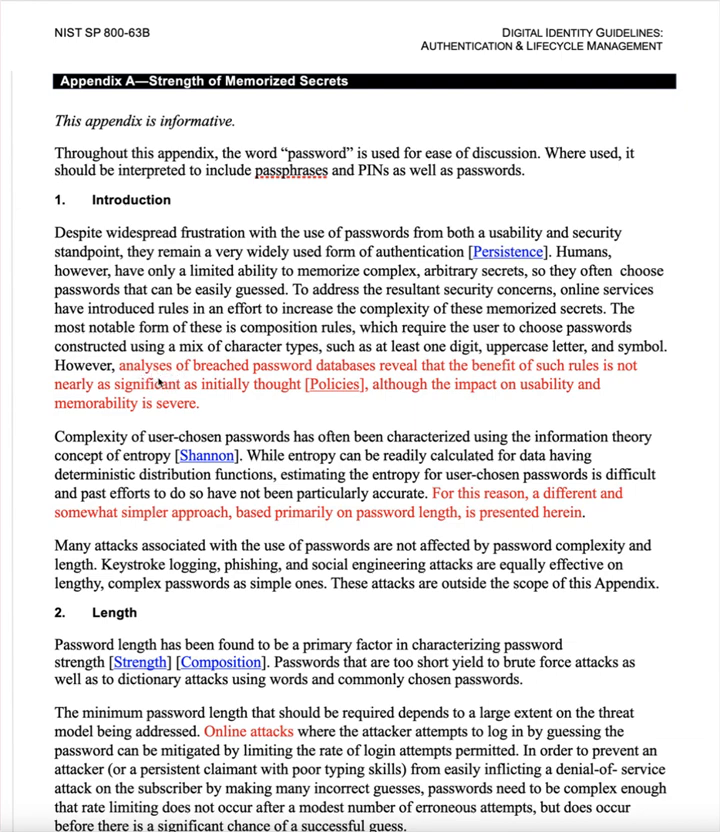
mouse_move(405, 393)
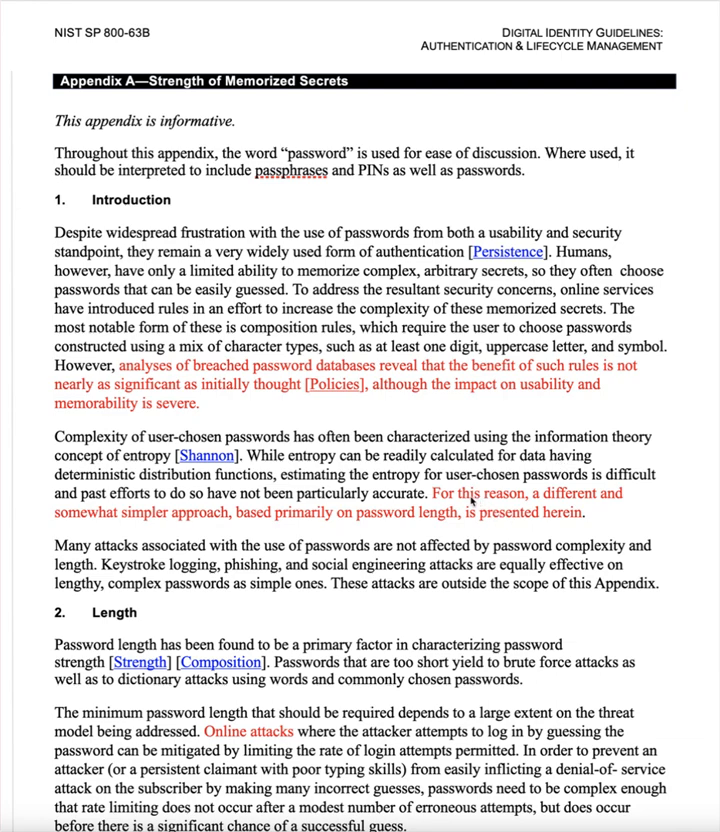
mouse_move(110, 524)
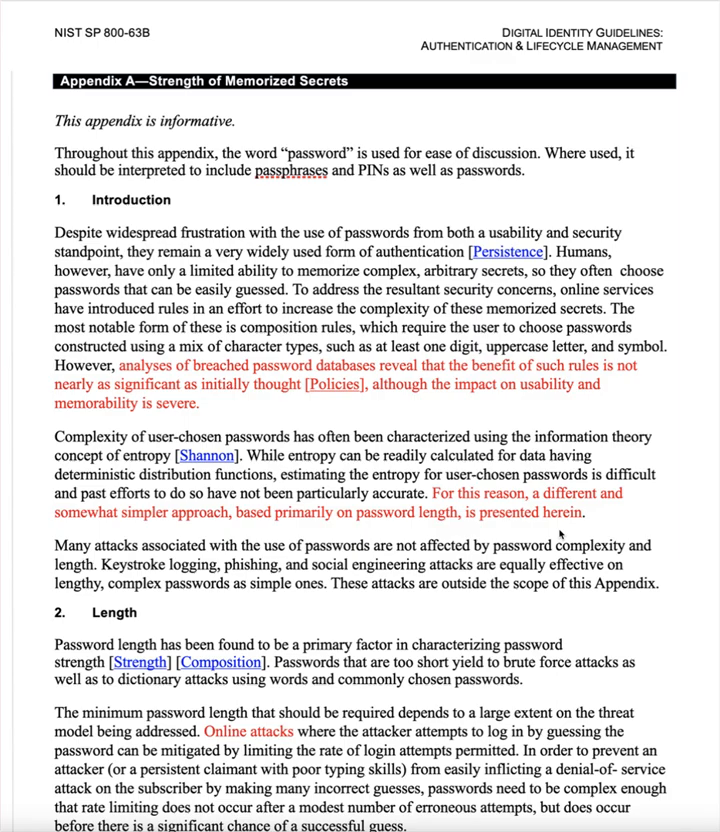
scroll("down", 3)
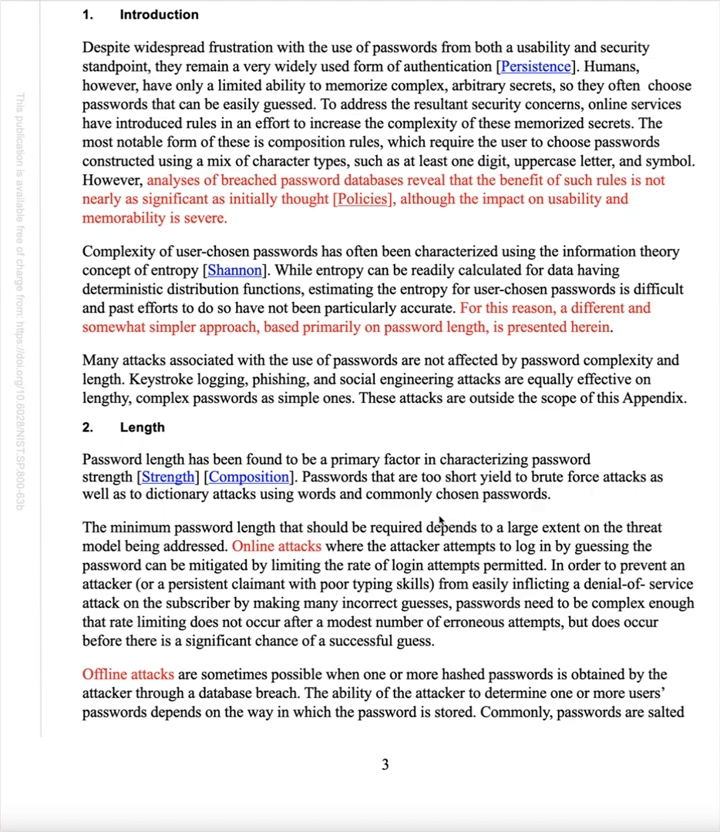
mouse_move(491, 507)
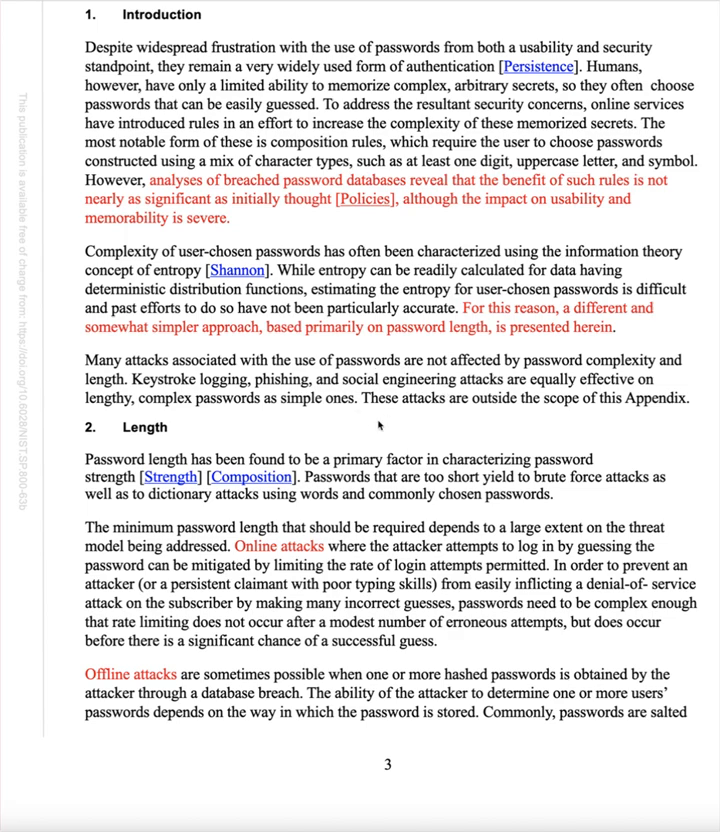
mouse_move(253, 346)
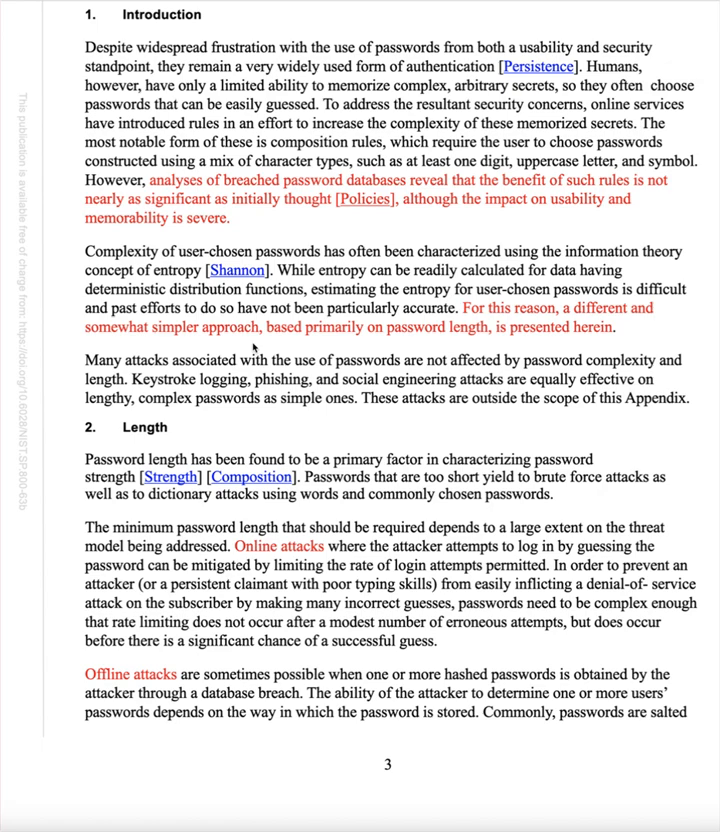
mouse_move(138, 240)
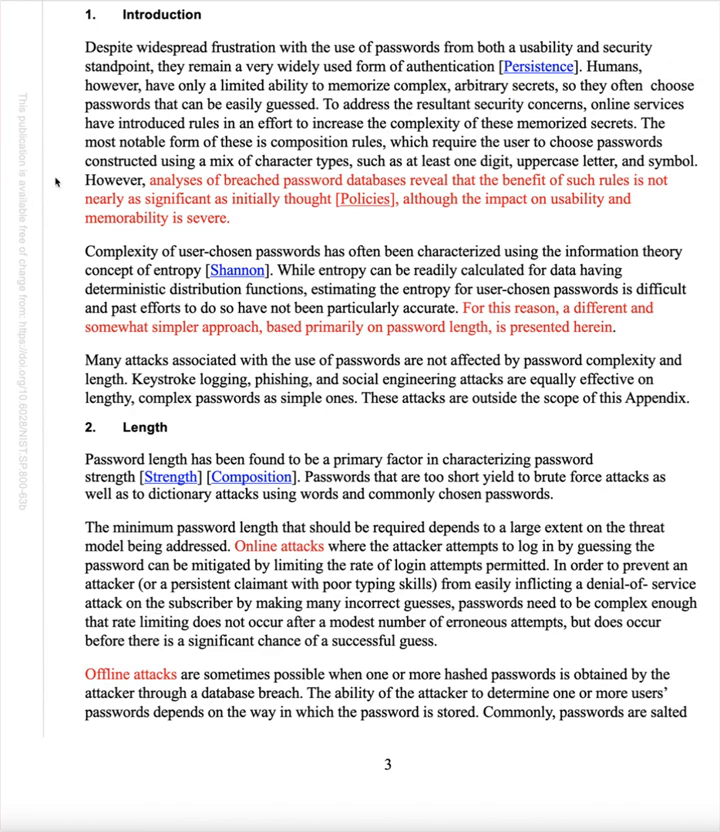
scroll("up", 3)
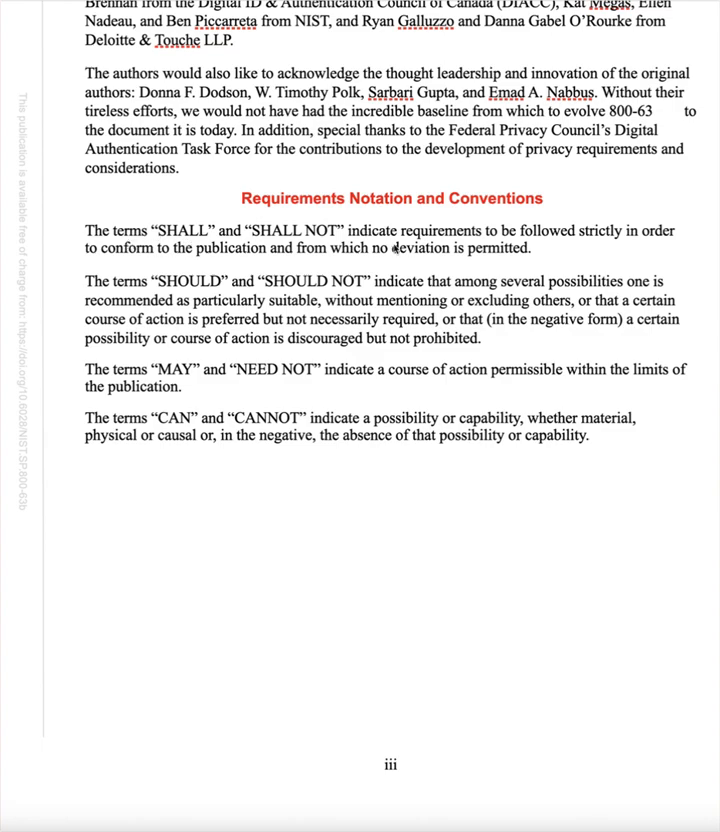
mouse_move(365, 262)
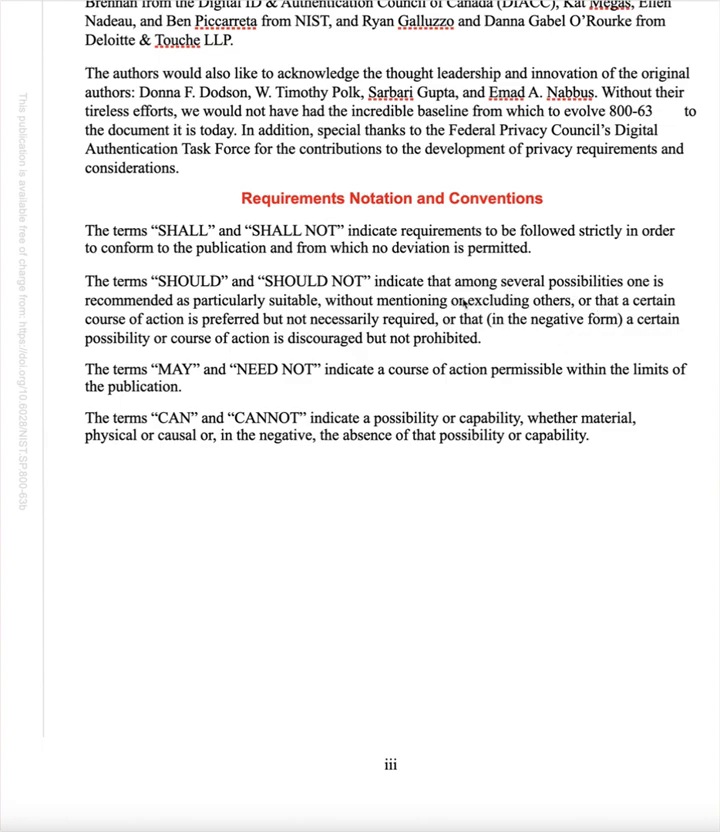
mouse_move(408, 387)
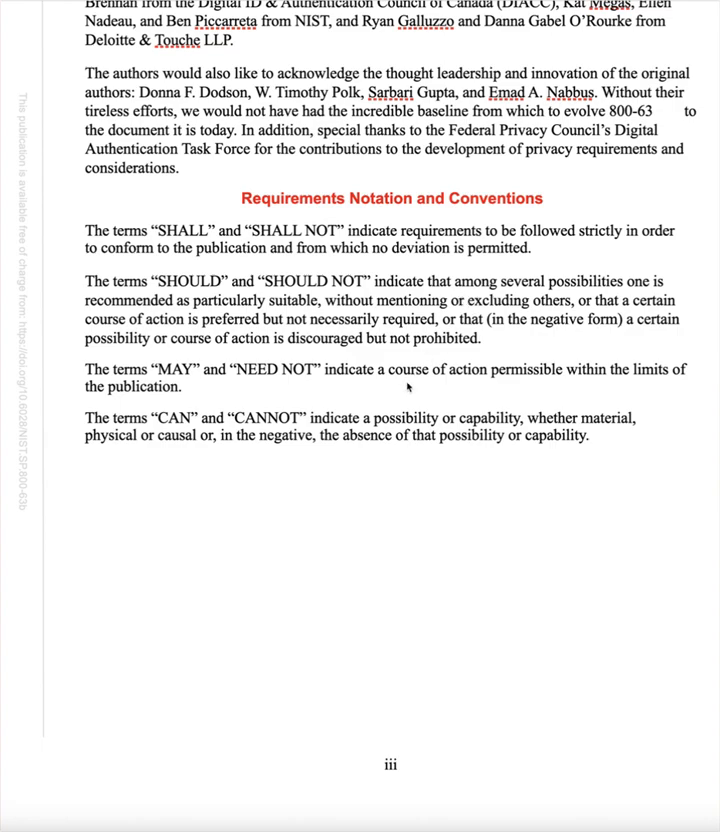
mouse_move(238, 372)
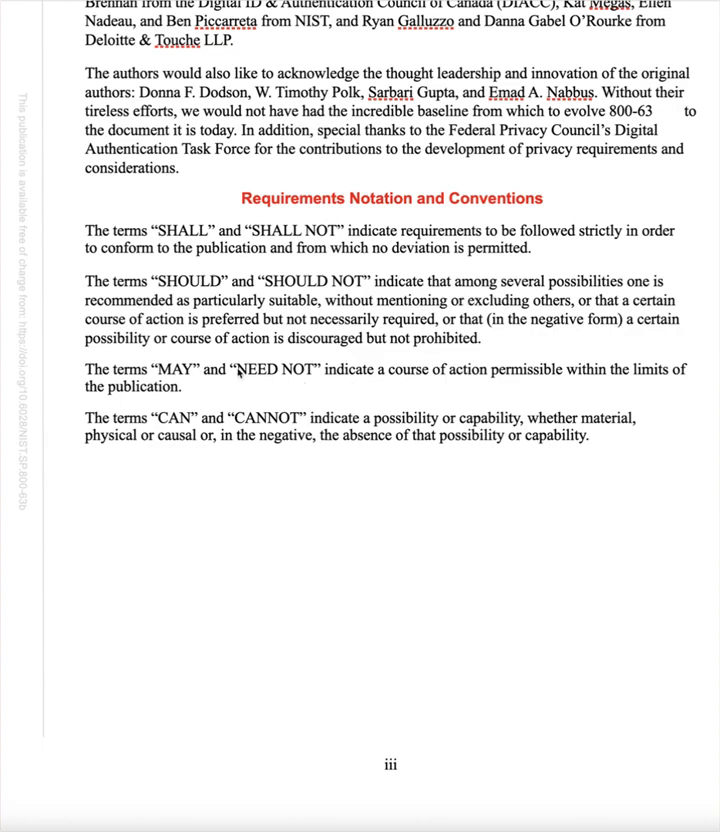
mouse_move(500, 382)
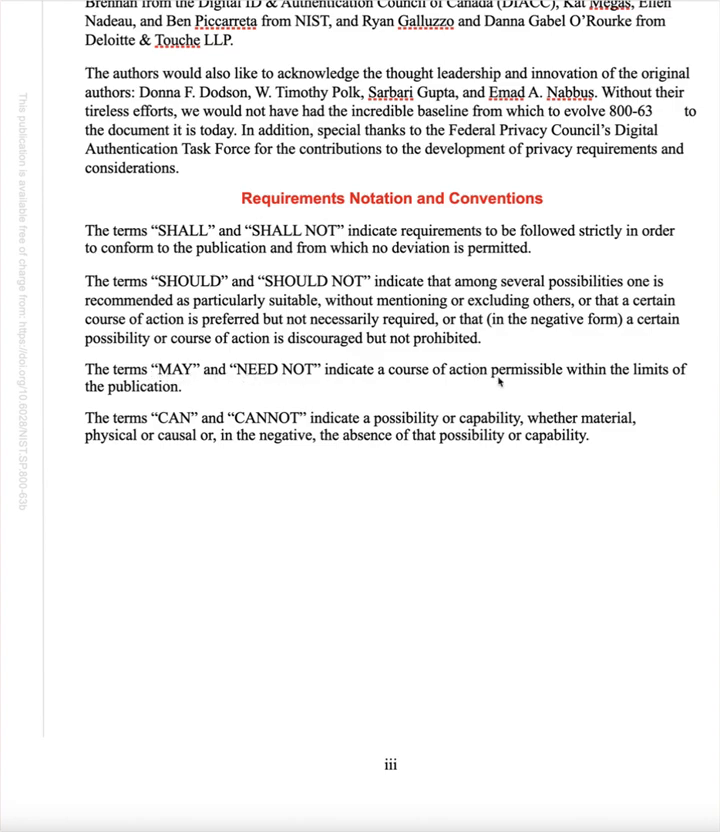
mouse_move(192, 485)
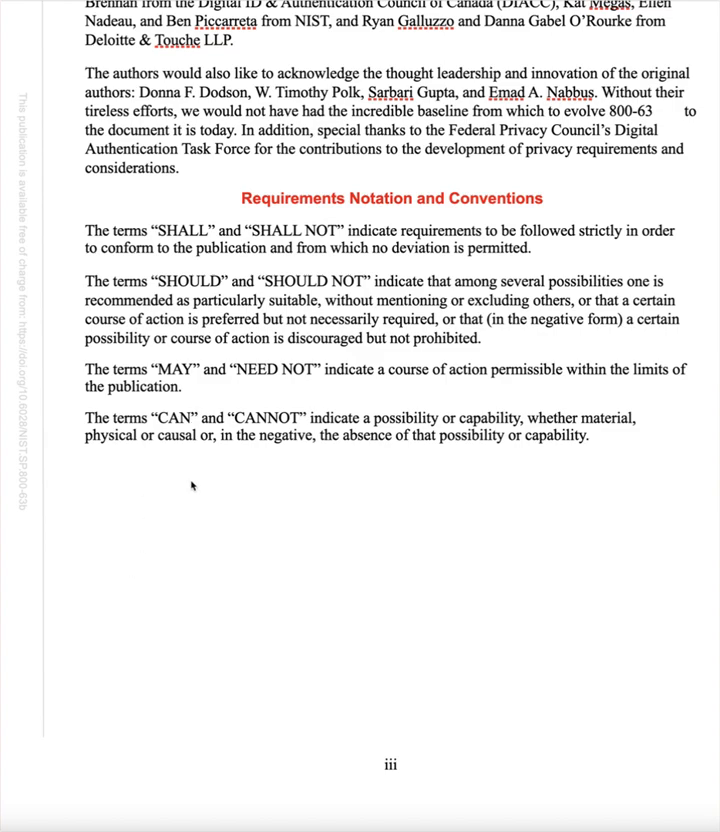
mouse_move(213, 490)
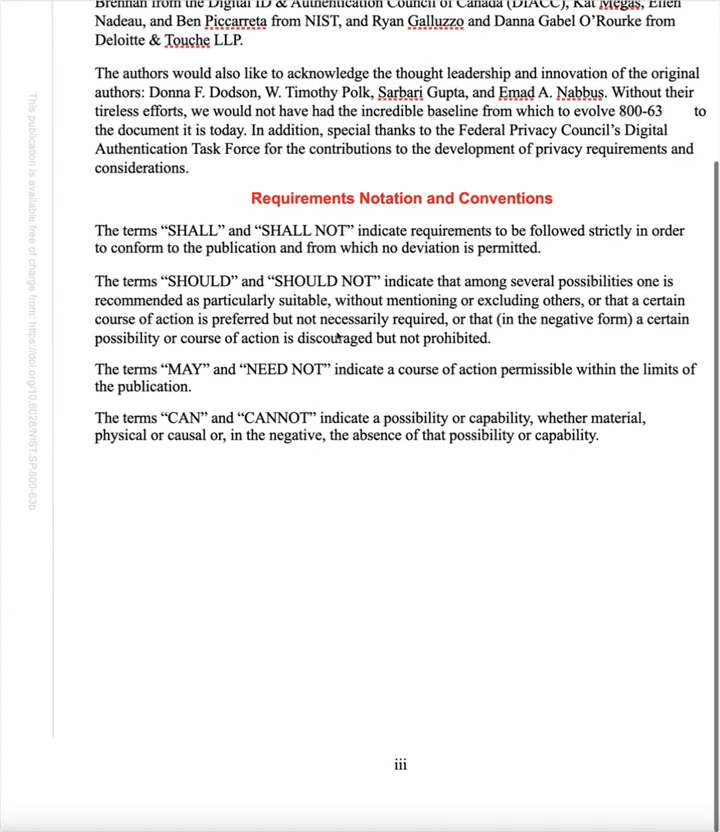
scroll("down", 3)
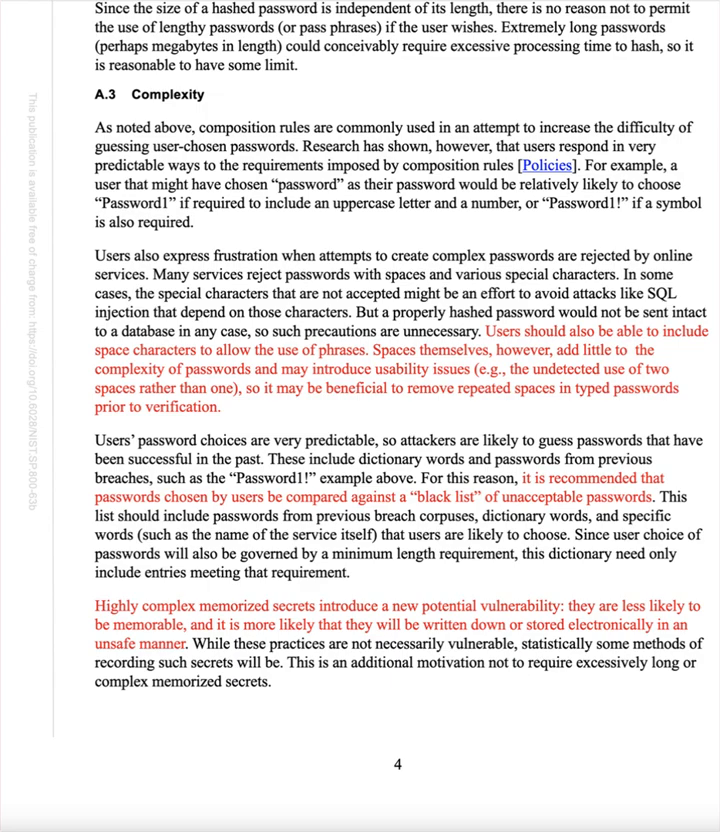
scroll("up", 3)
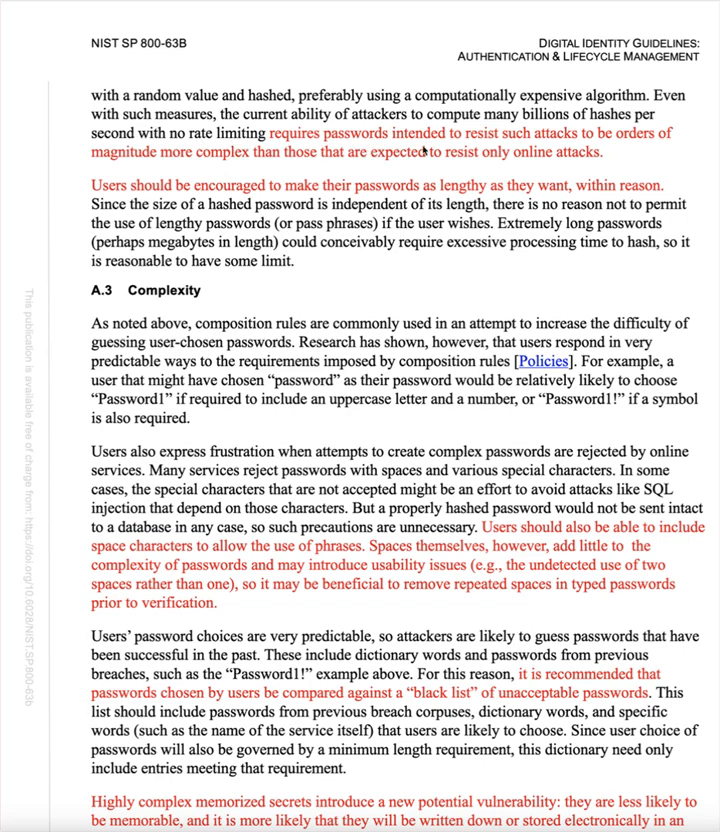
mouse_move(639, 157)
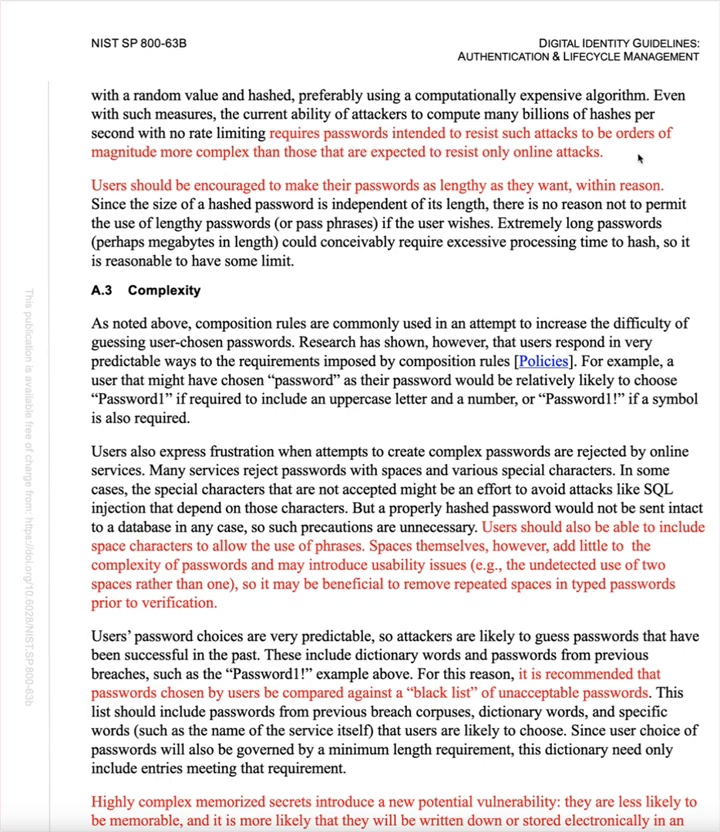
mouse_move(273, 170)
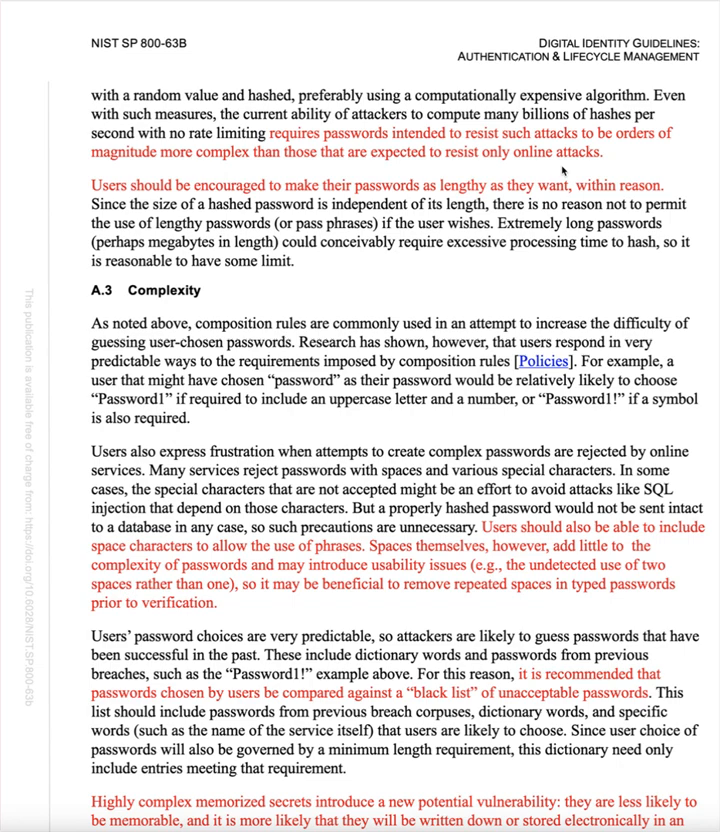
mouse_move(327, 259)
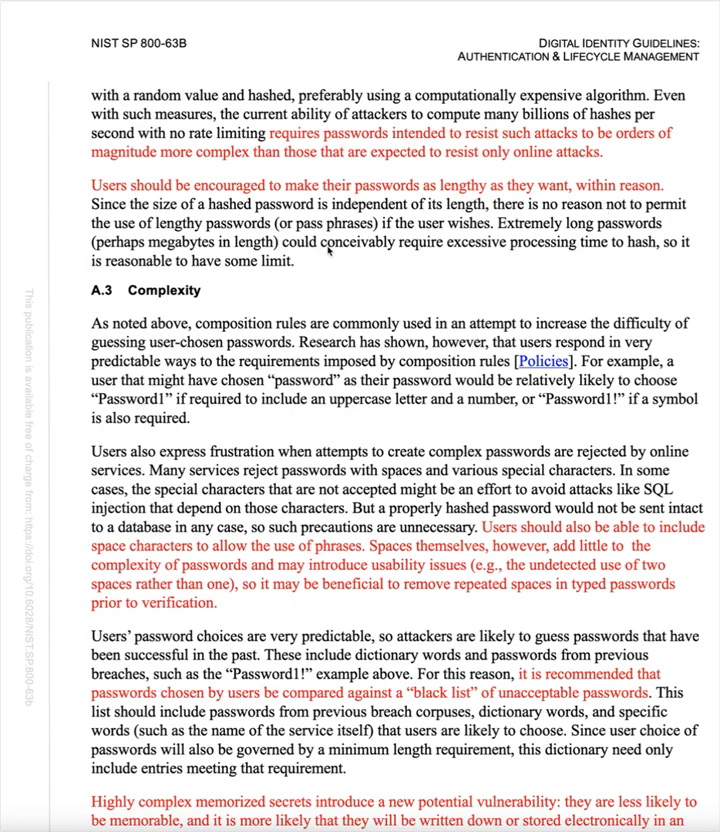
mouse_move(485, 242)
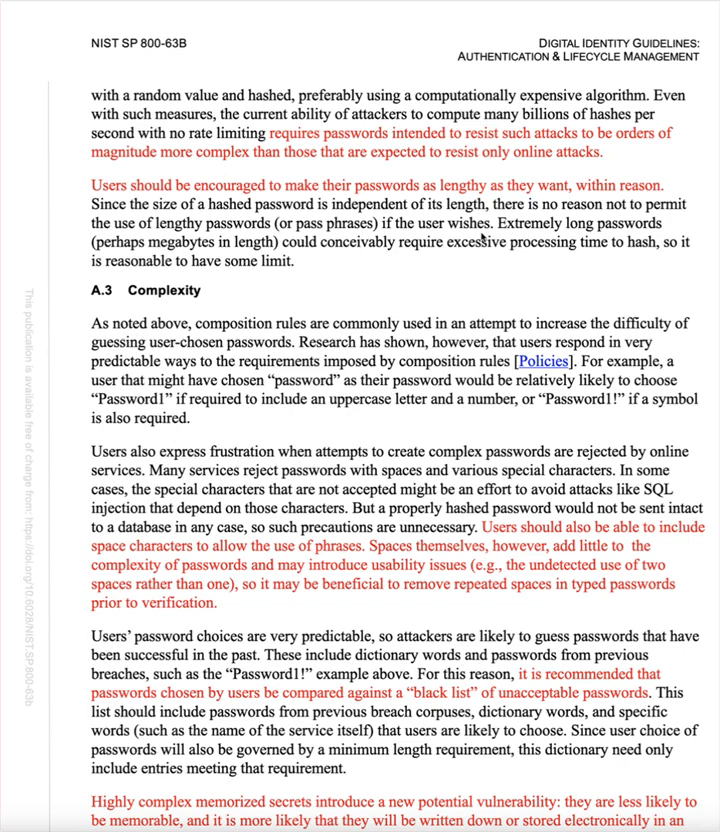
mouse_move(315, 258)
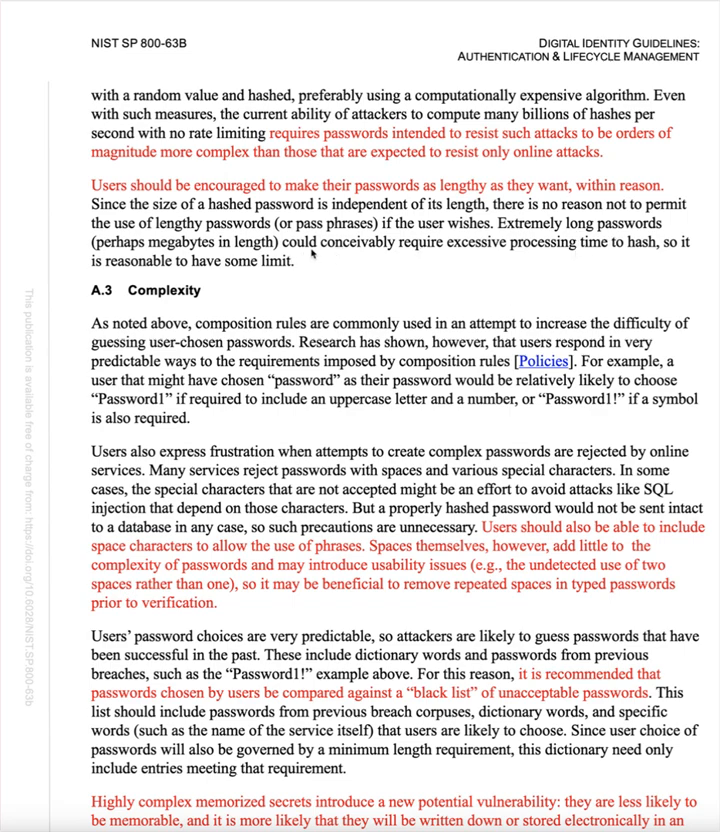
mouse_move(372, 261)
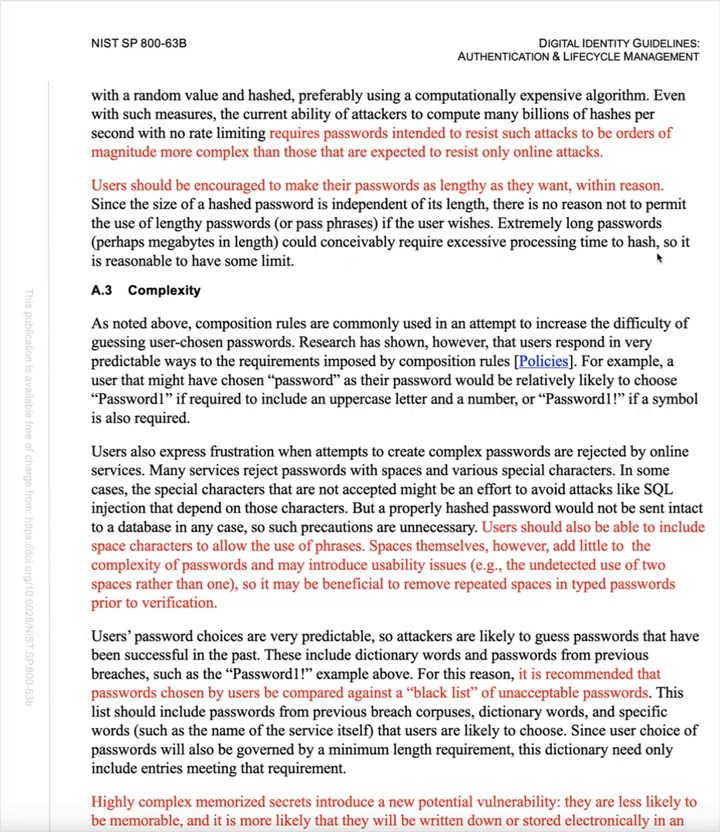
mouse_move(281, 277)
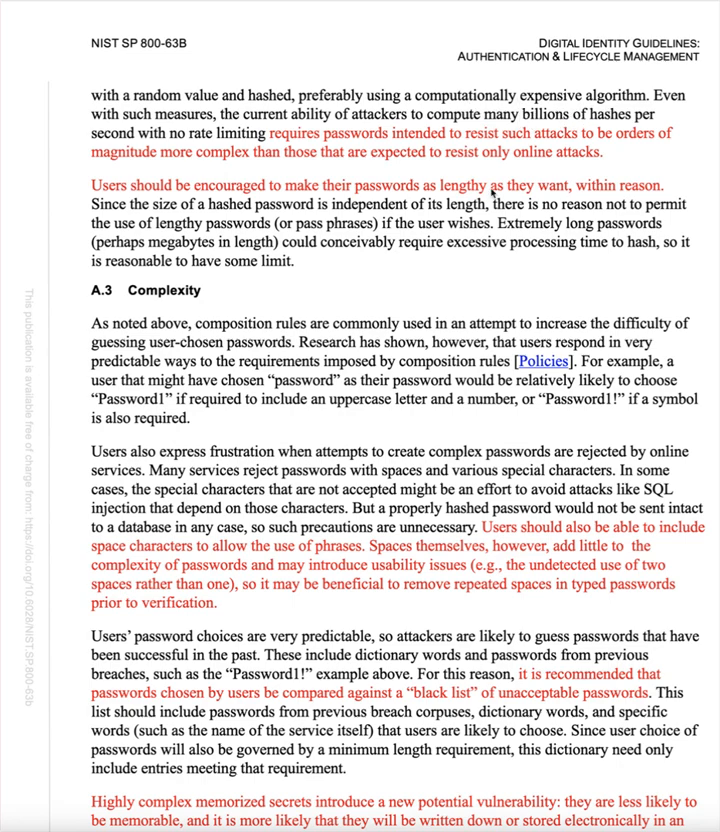
mouse_move(483, 188)
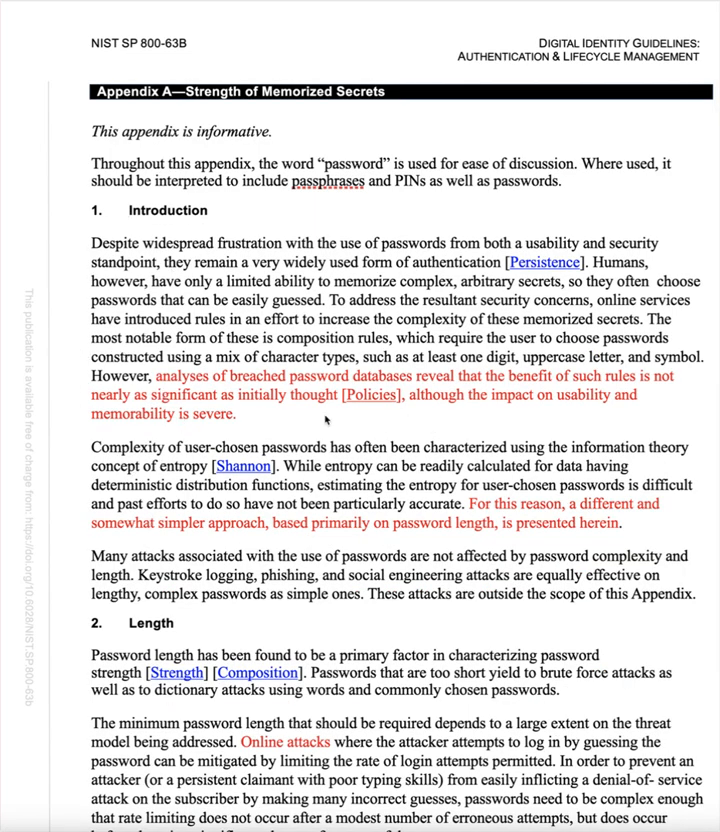
mouse_move(257, 413)
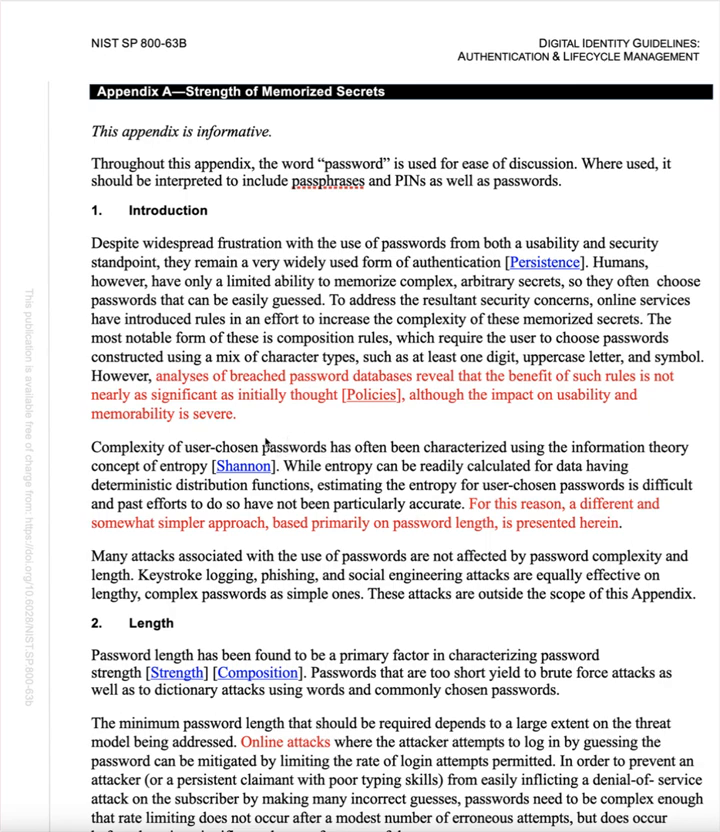
scroll("down", 3)
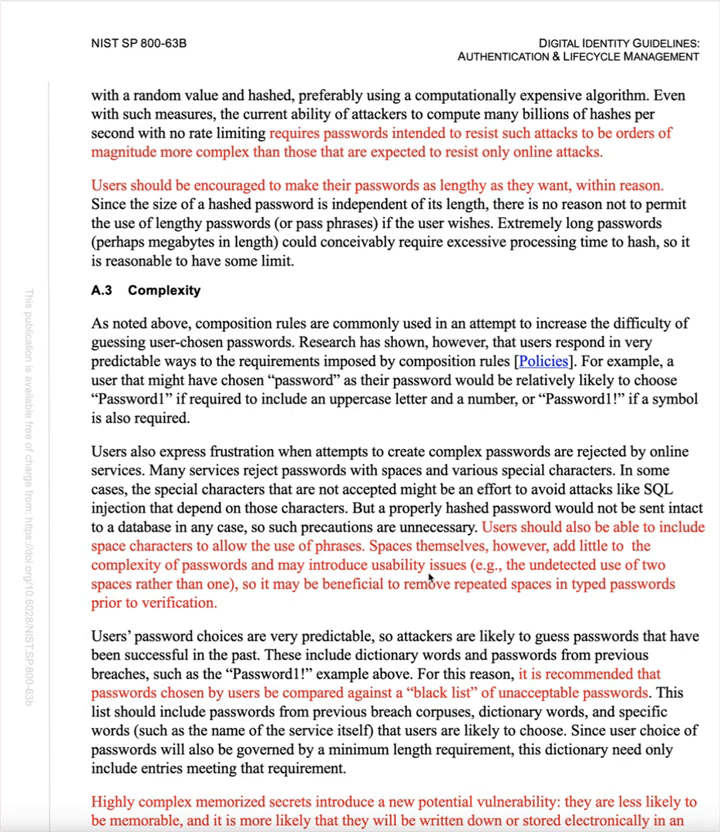
mouse_move(597, 580)
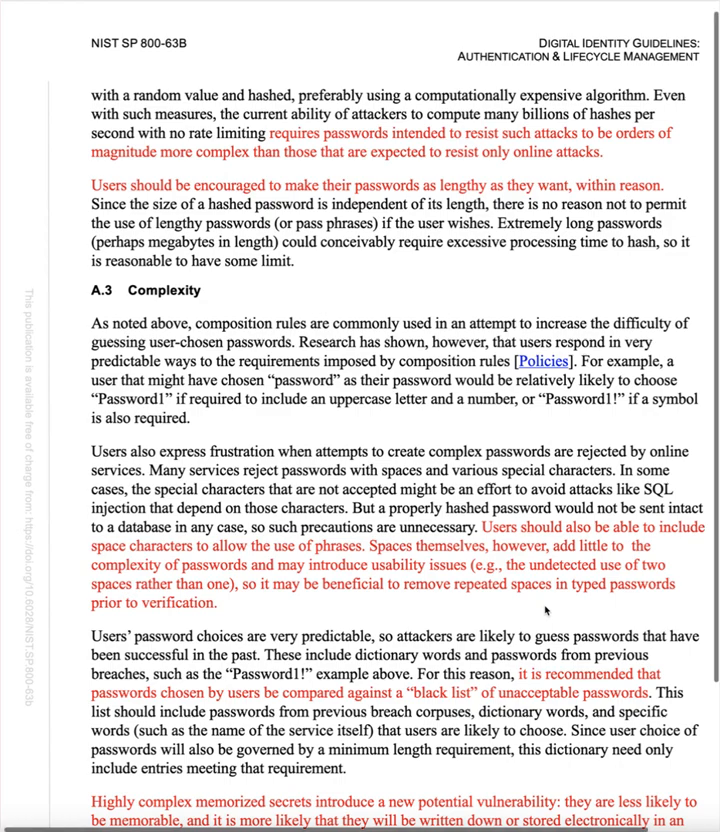
scroll("down", 3)
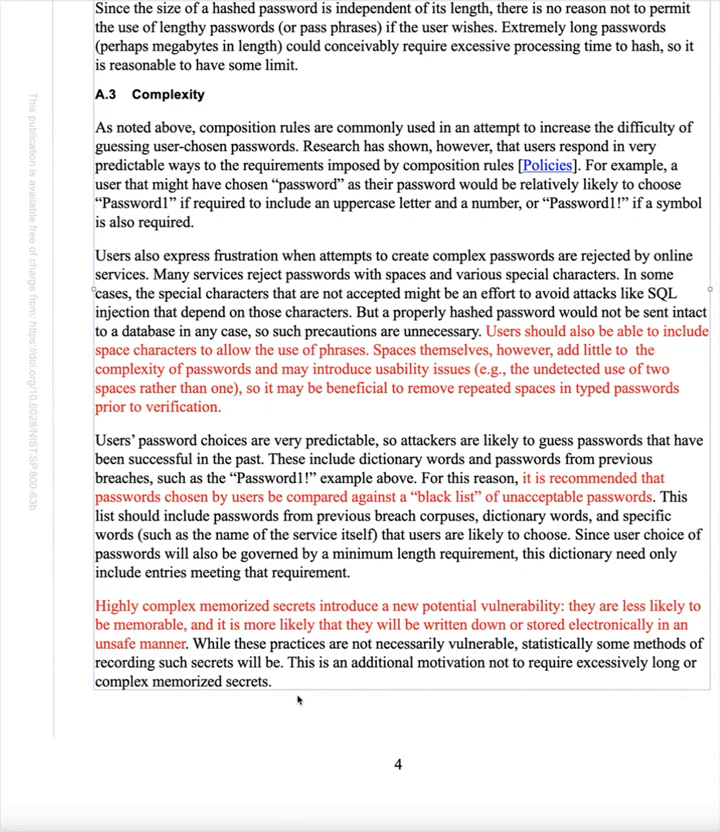
mouse_move(297, 701)
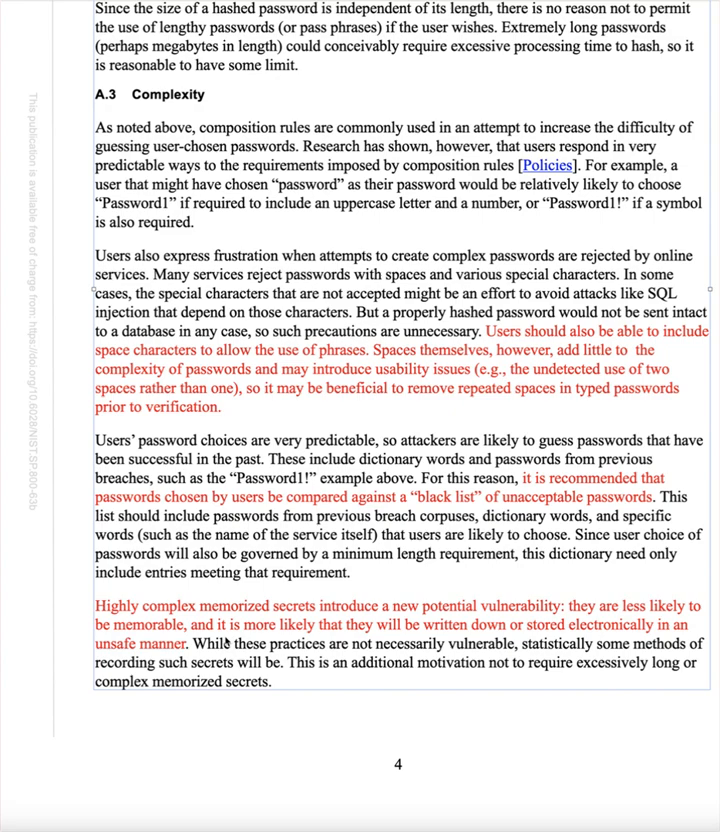
scroll("down", 3)
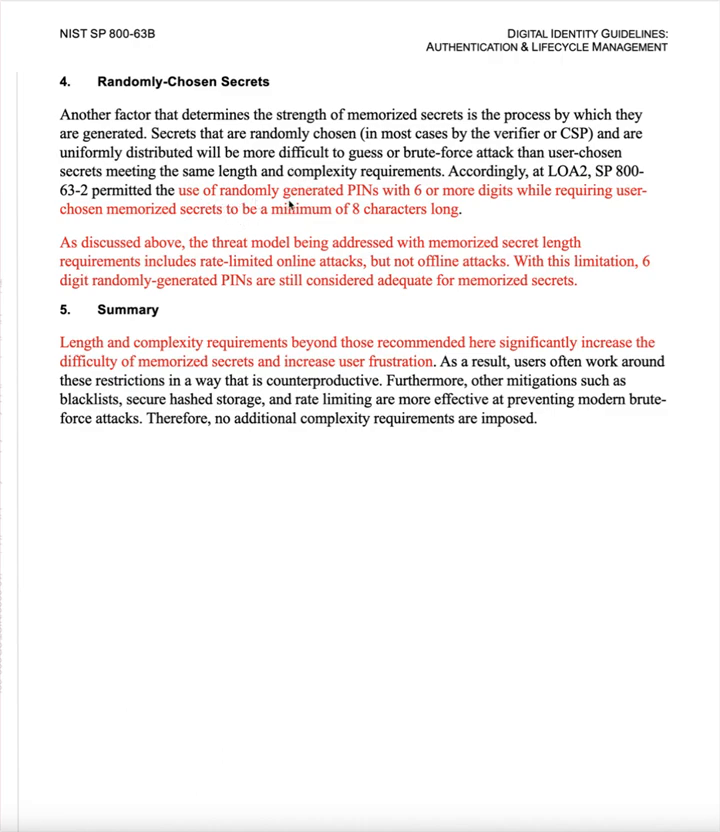
mouse_move(308, 222)
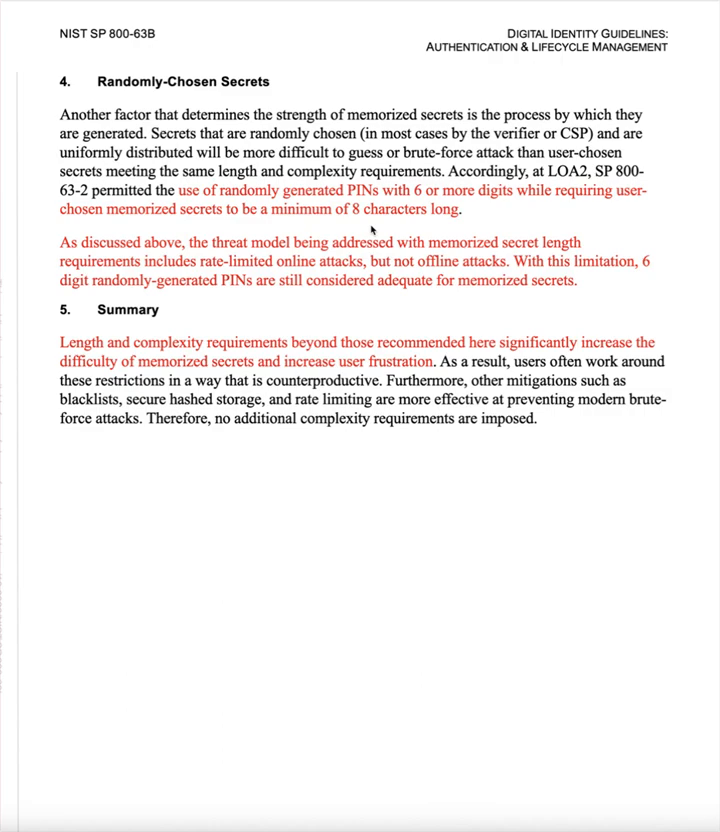
mouse_move(420, 258)
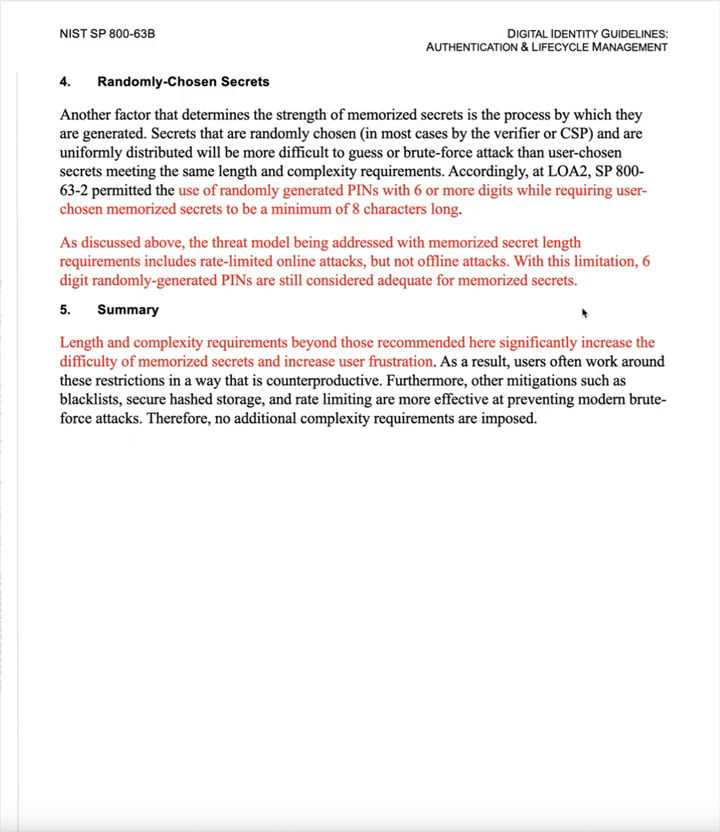
mouse_move(302, 492)
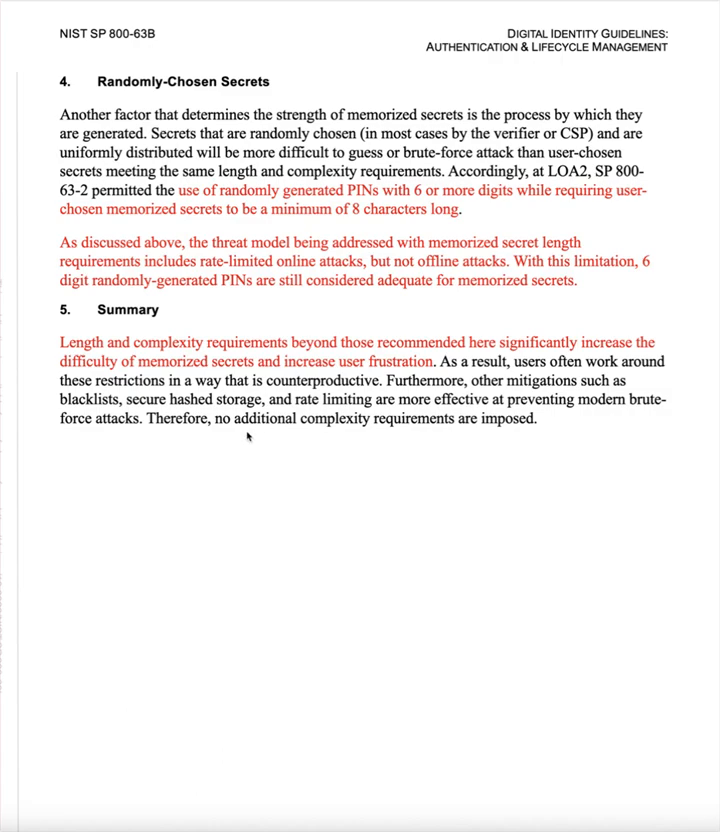
mouse_move(337, 434)
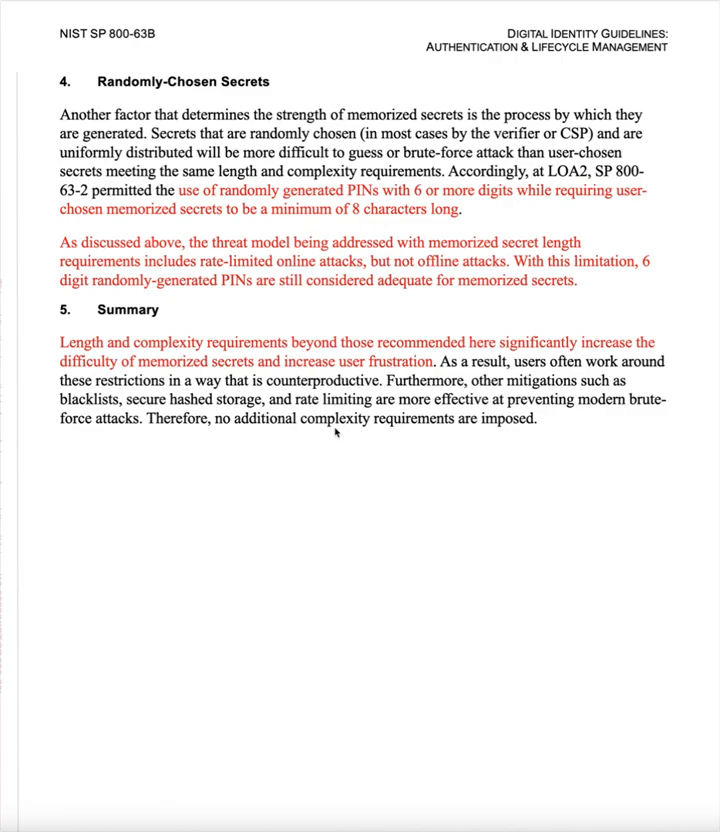
scroll("down", 3)
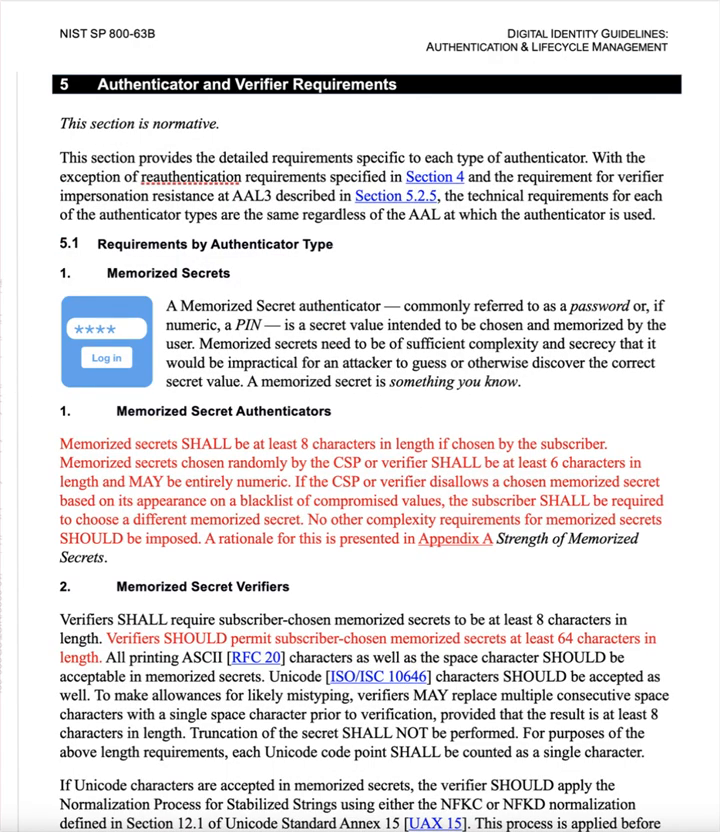